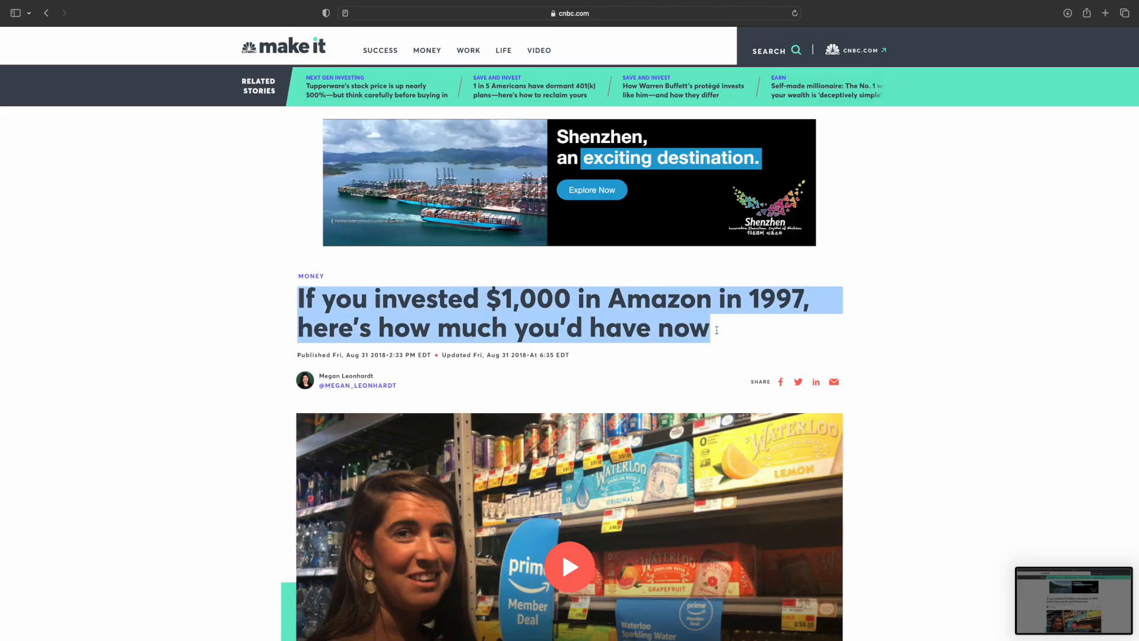
Step: Scroll through Valuer's '50 Brands that Failed to Innovate' article and Google's 'Stocks in the S&P 500' results
scroll(down, 3)
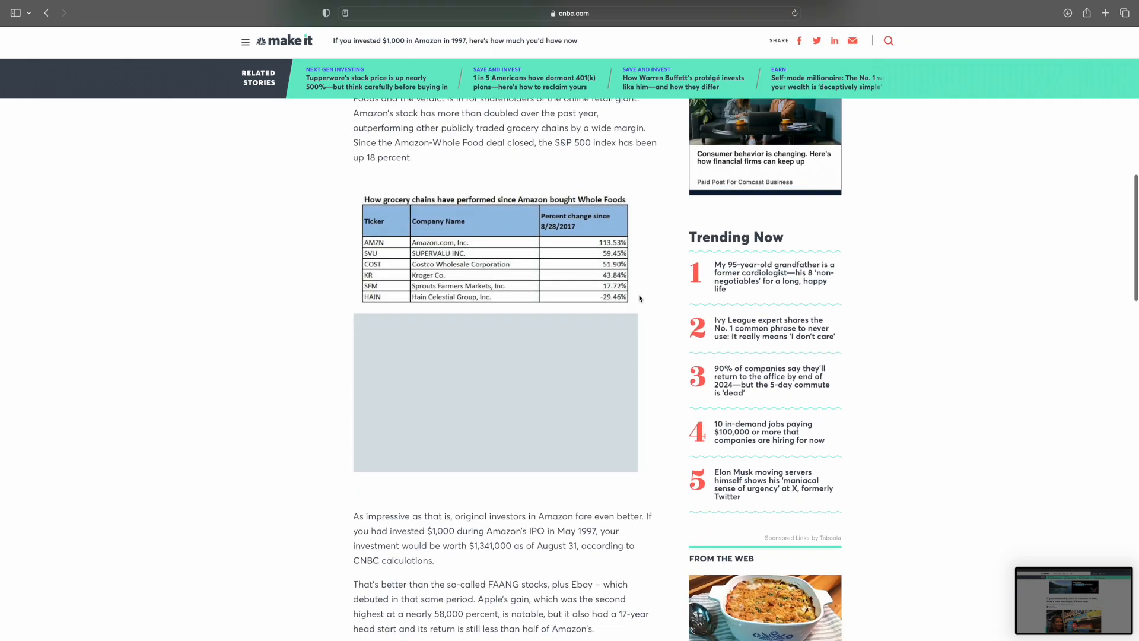
scroll(down, 3)
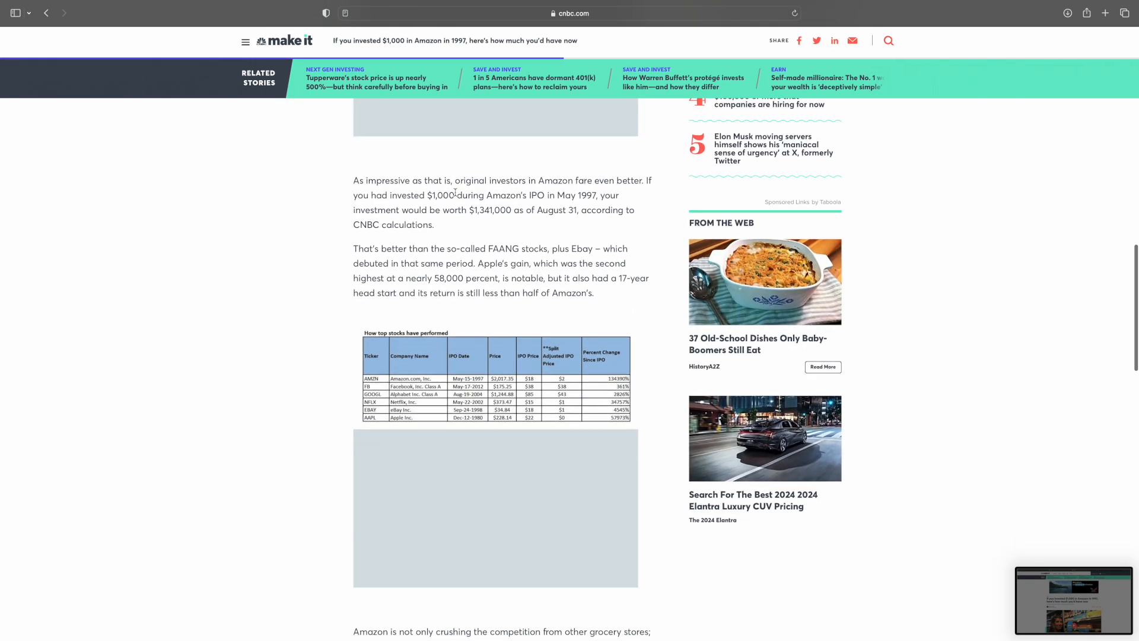
mouse_move(422, 195)
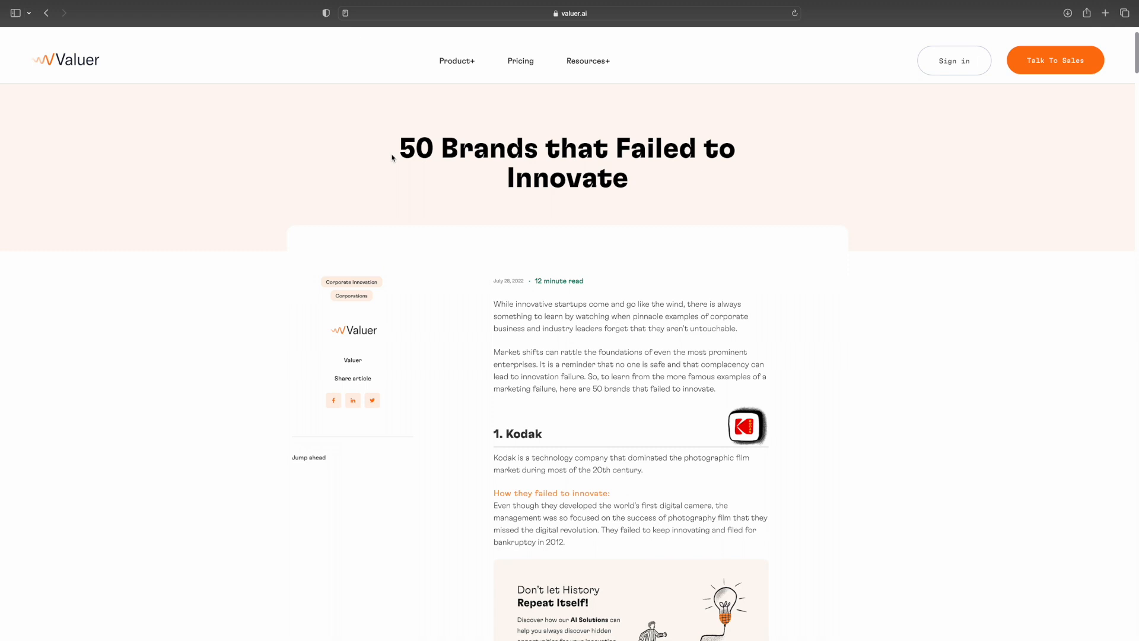
scroll(down, 3)
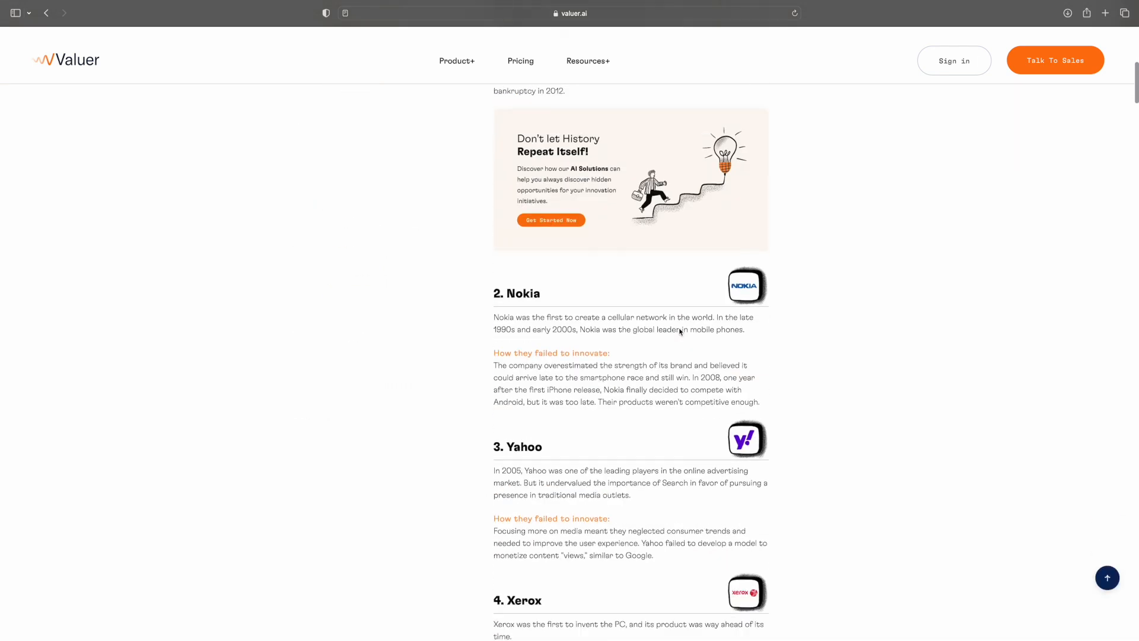
scroll(down, 3)
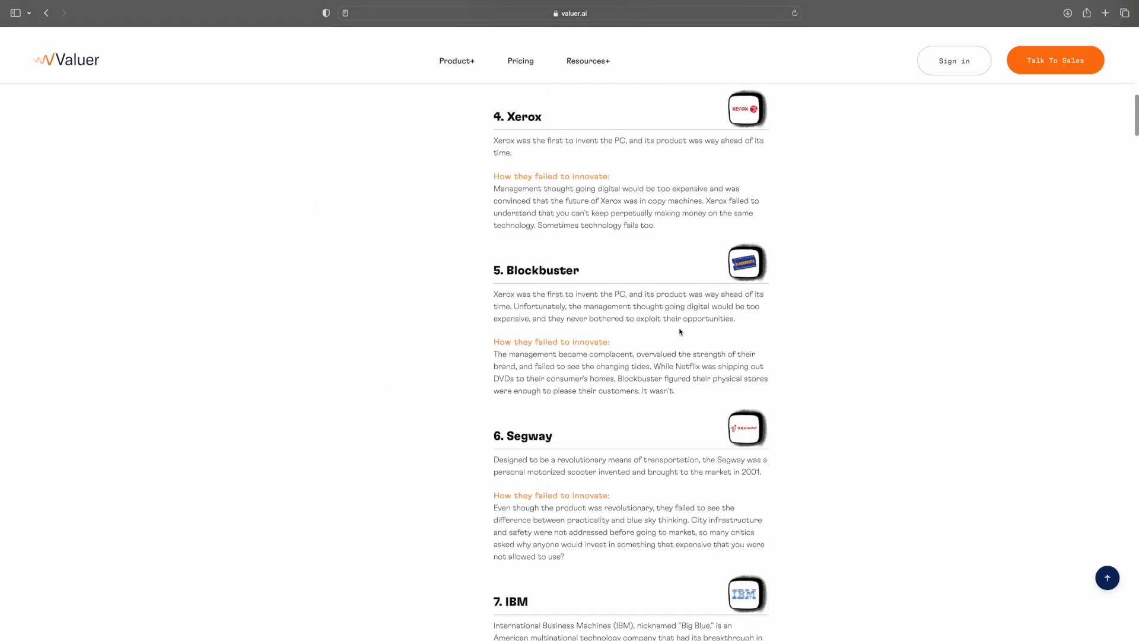
scroll(down, 3)
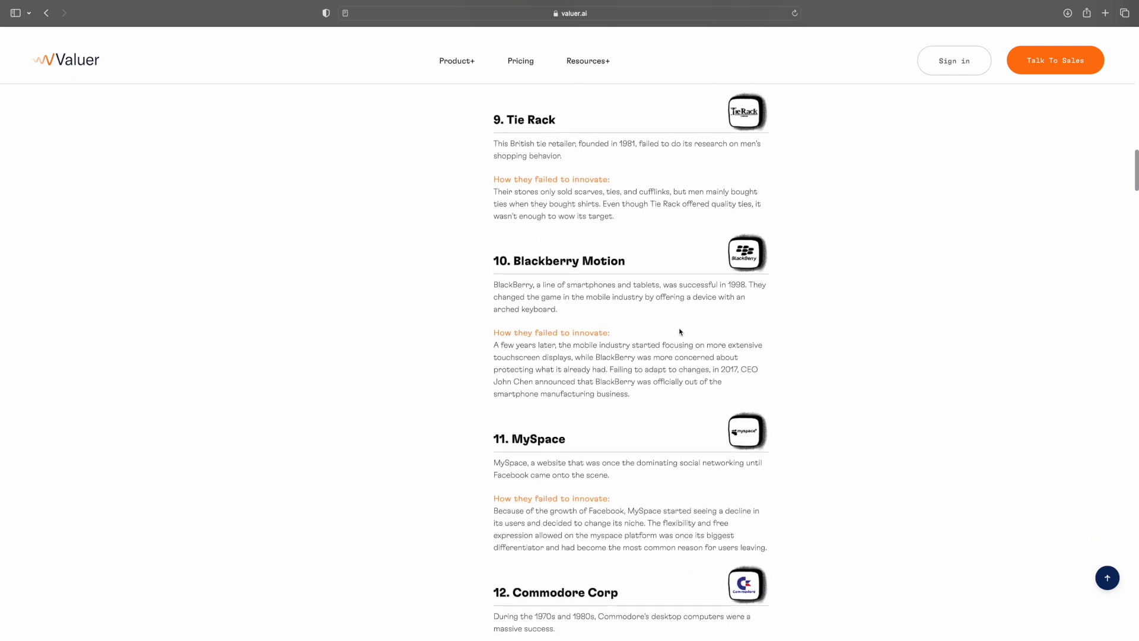
scroll(down, 3)
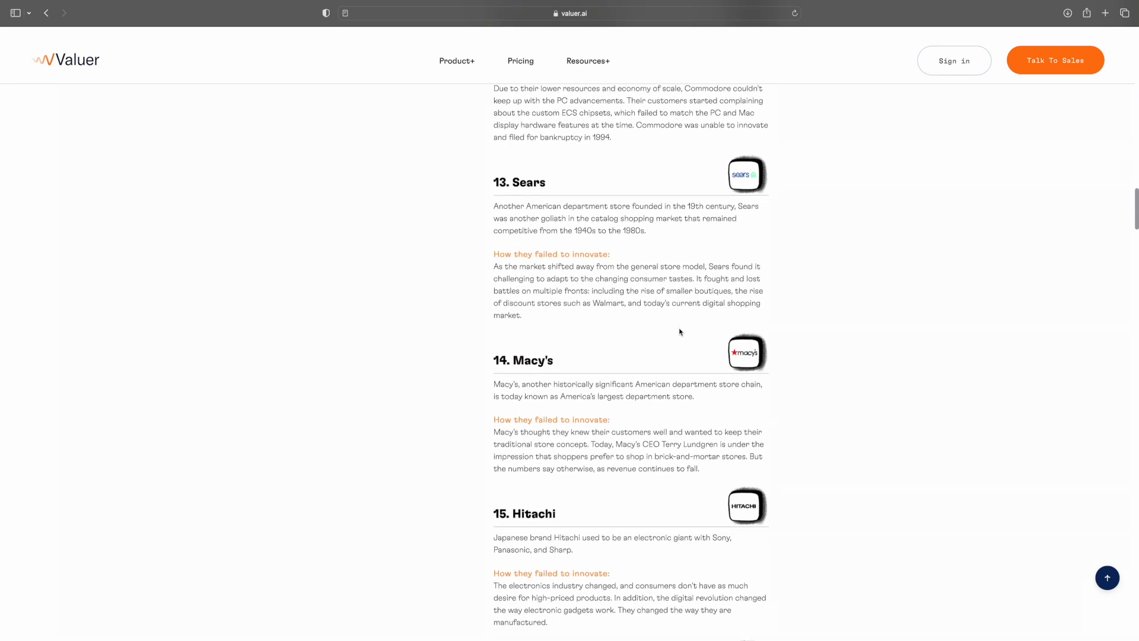
scroll(down, 3)
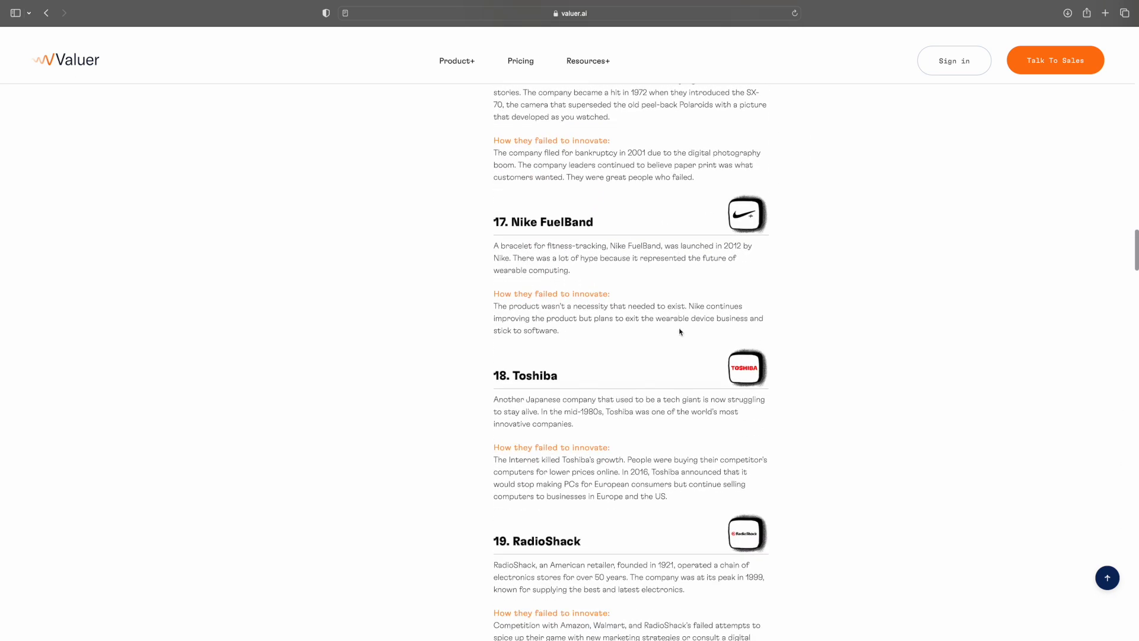
scroll(down, 3)
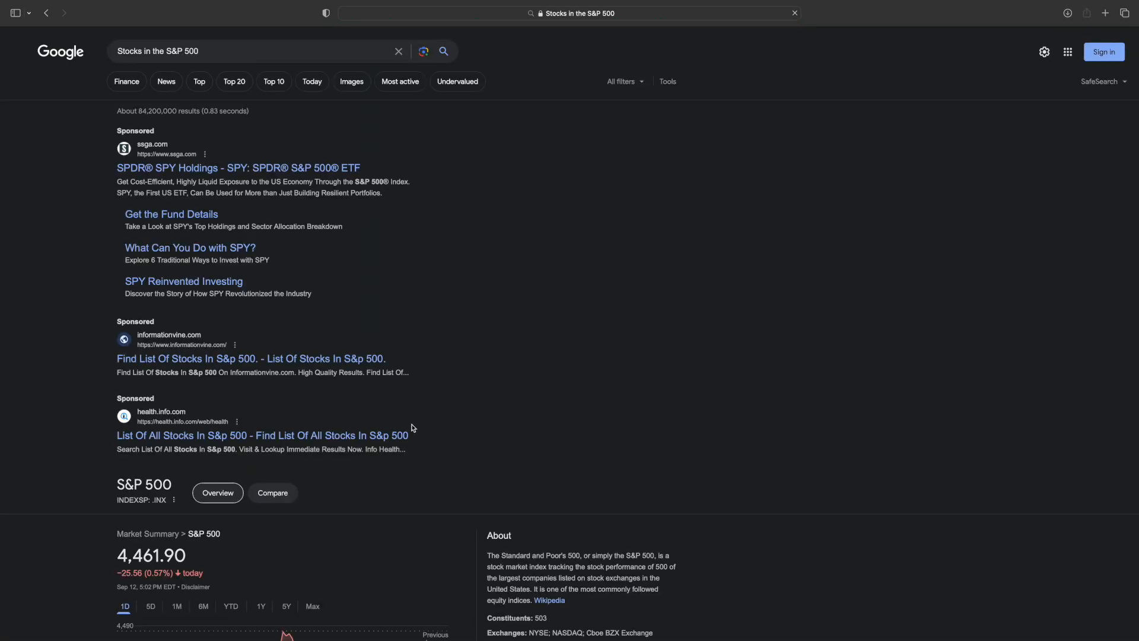
scroll(down, 3)
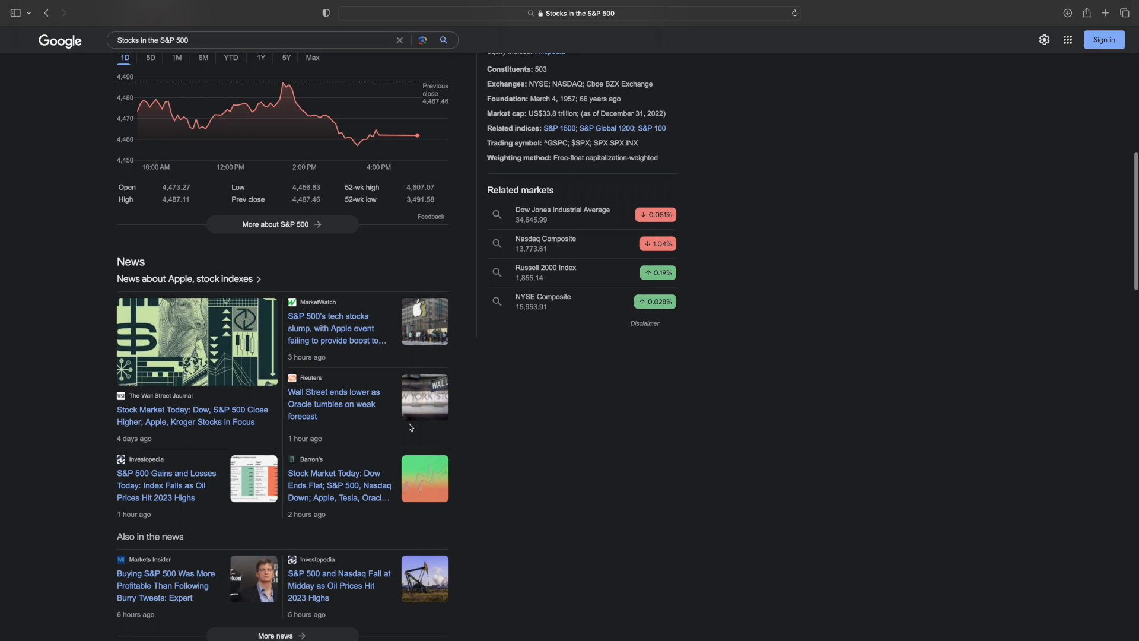
scroll(down, 3)
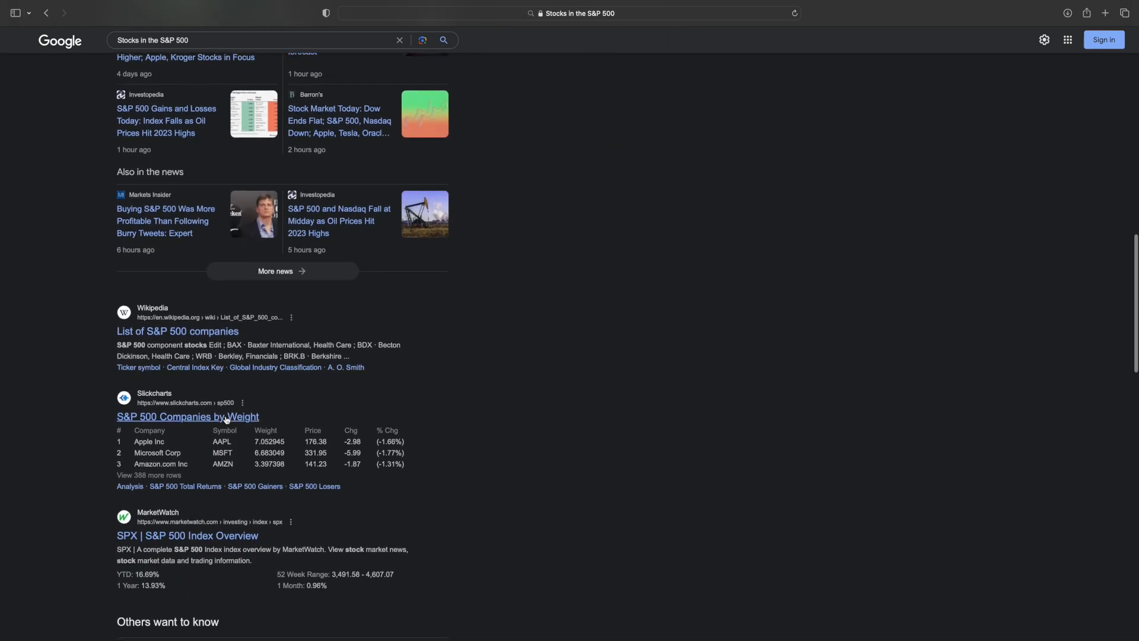
Step: Open Slickcharts' S&P 500 companies-by-weight list and browse the holdings table of weights and prices
click(187, 417)
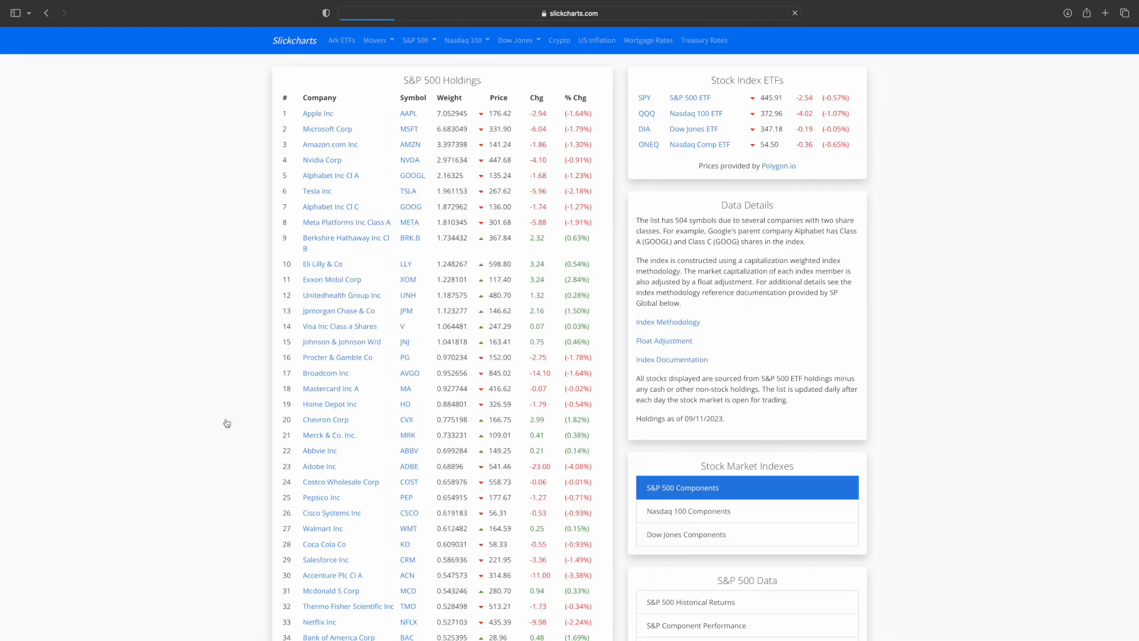
scroll(down, 3)
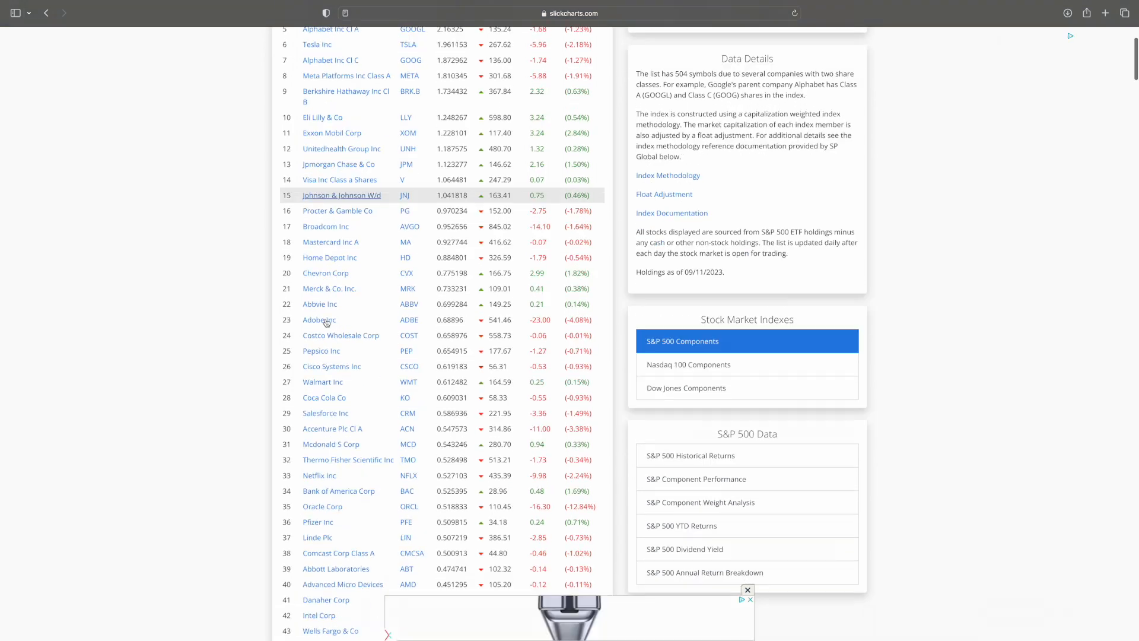
scroll(down, 3)
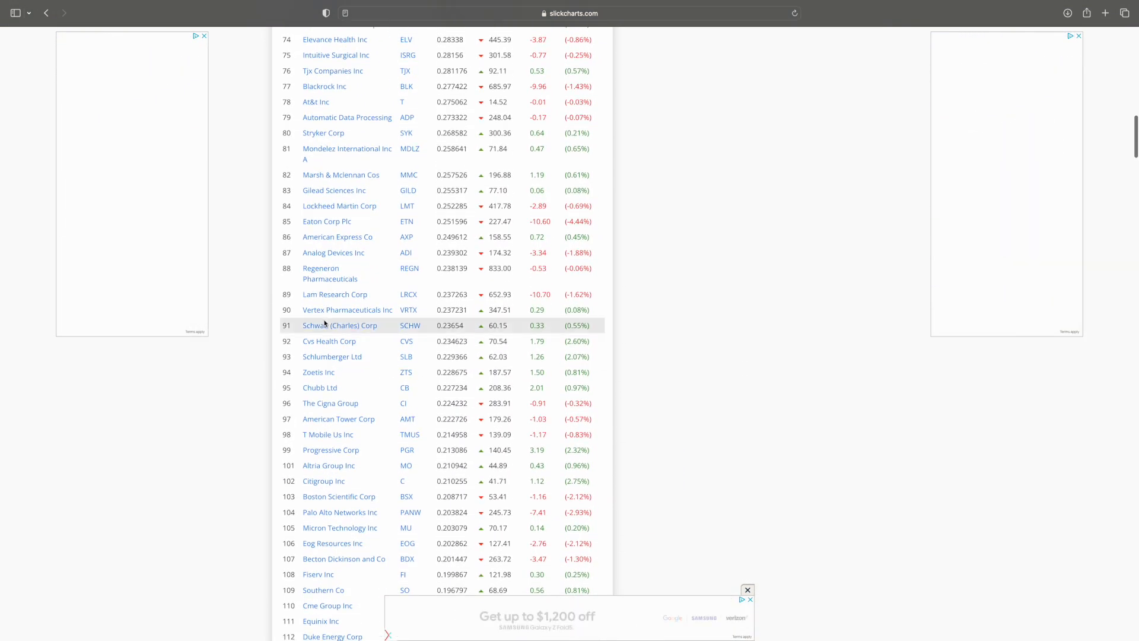
scroll(down, 3)
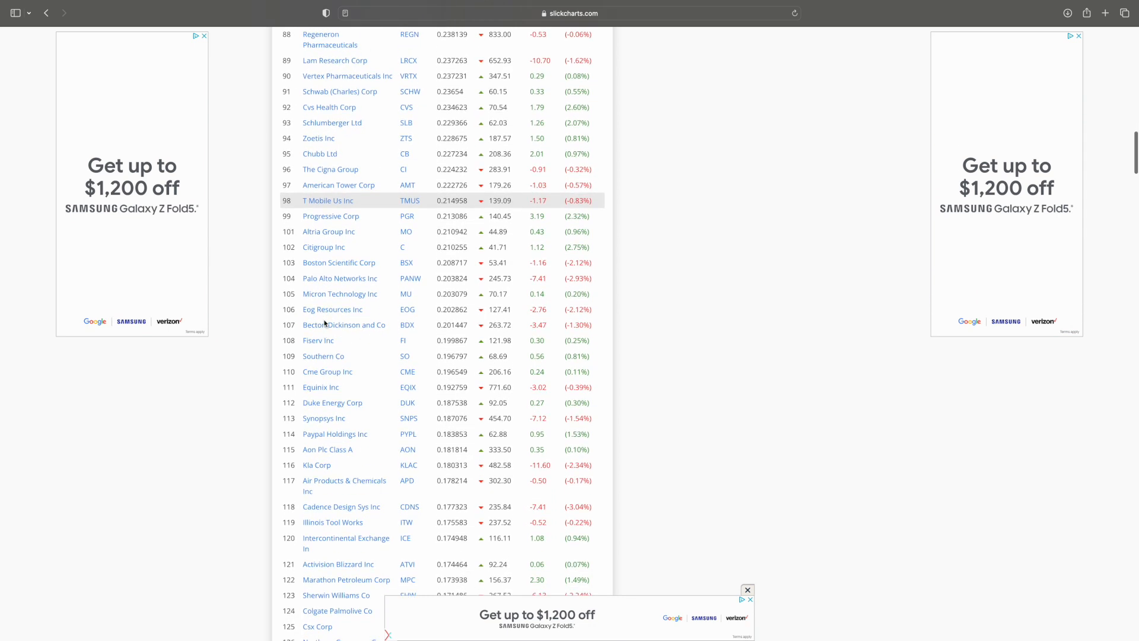
scroll(down, 3)
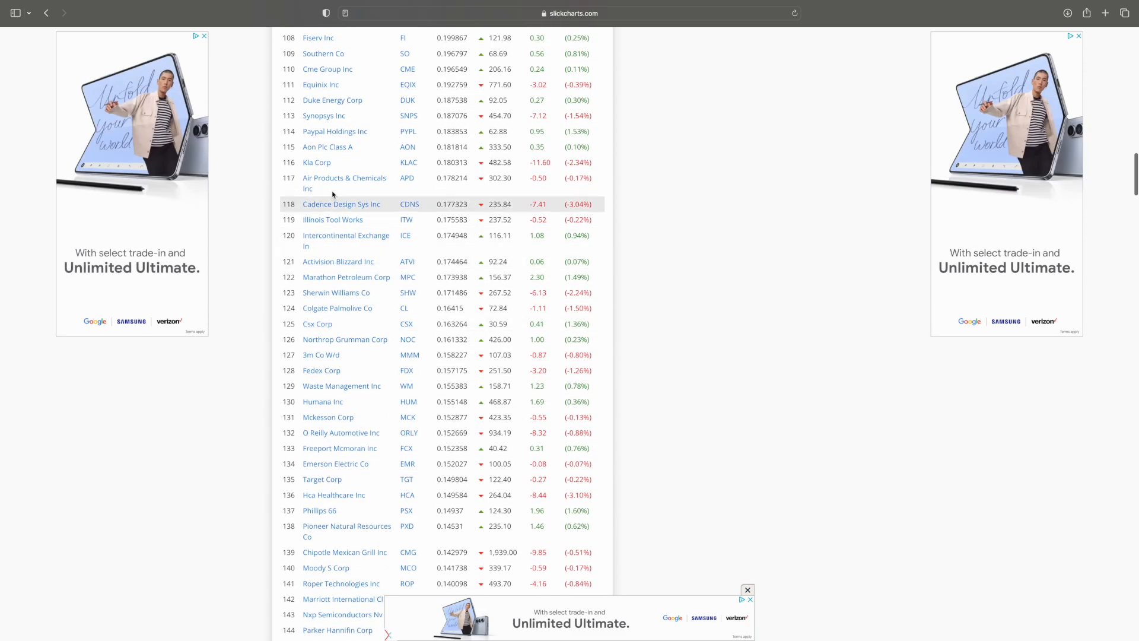
scroll(down, 3)
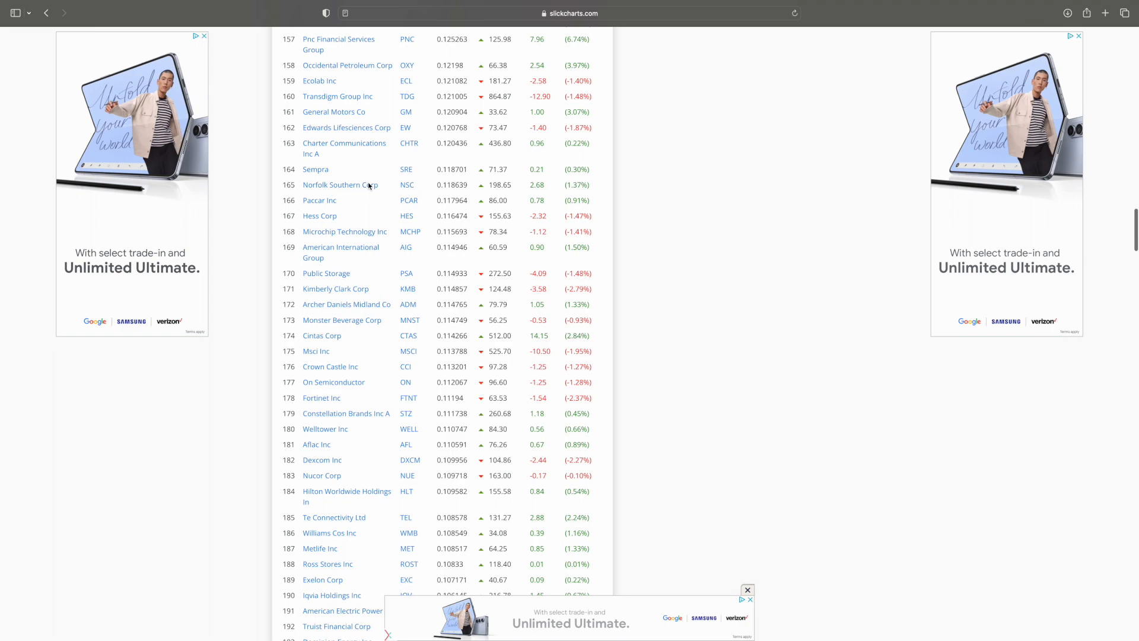
scroll(down, 3)
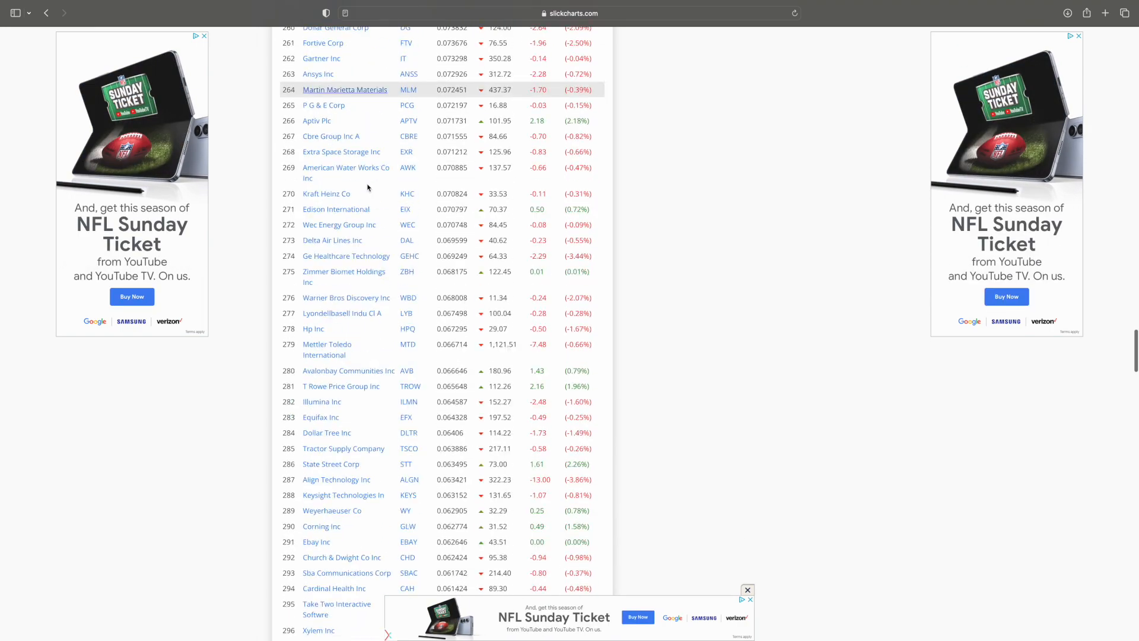
scroll(down, 3)
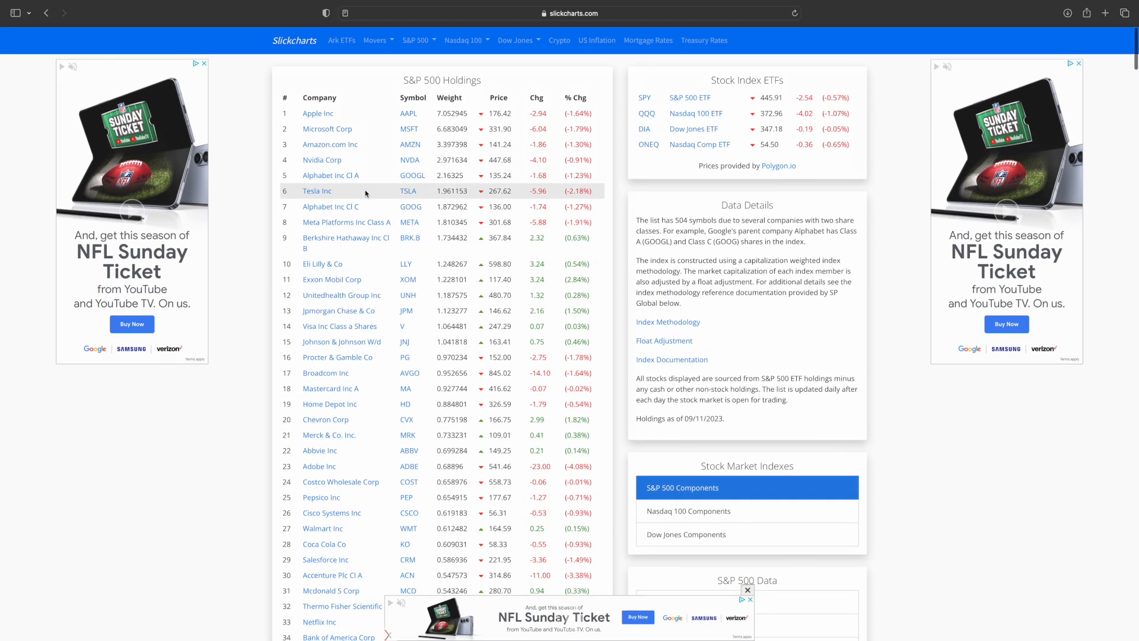
mouse_move(732, 294)
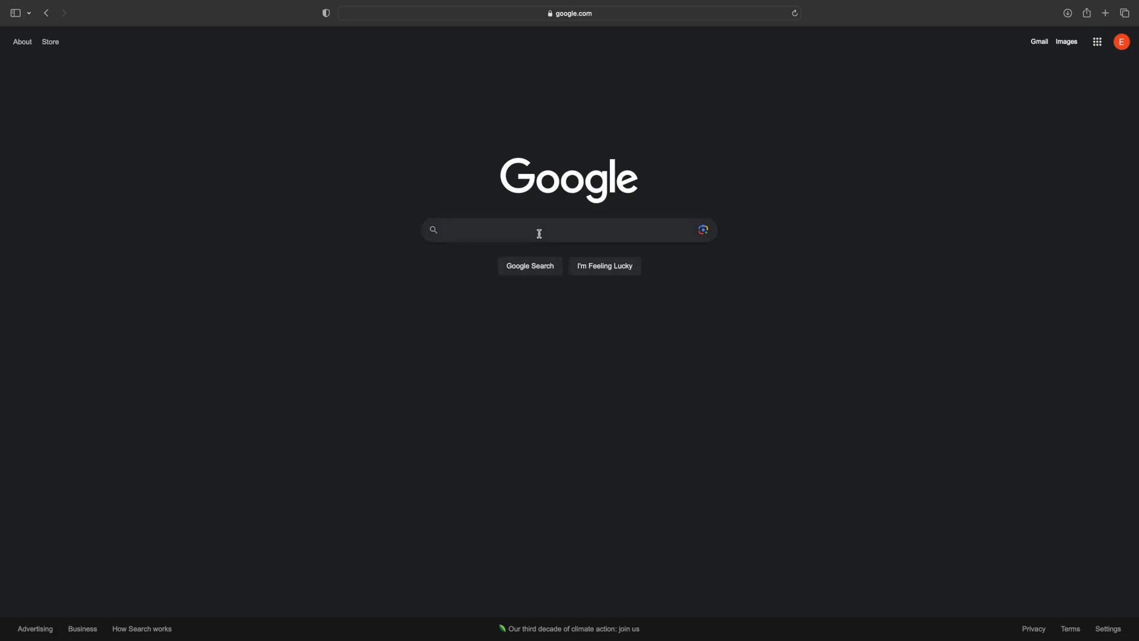
Step: Begin a Google search query starting with 'The S'
text(The S)
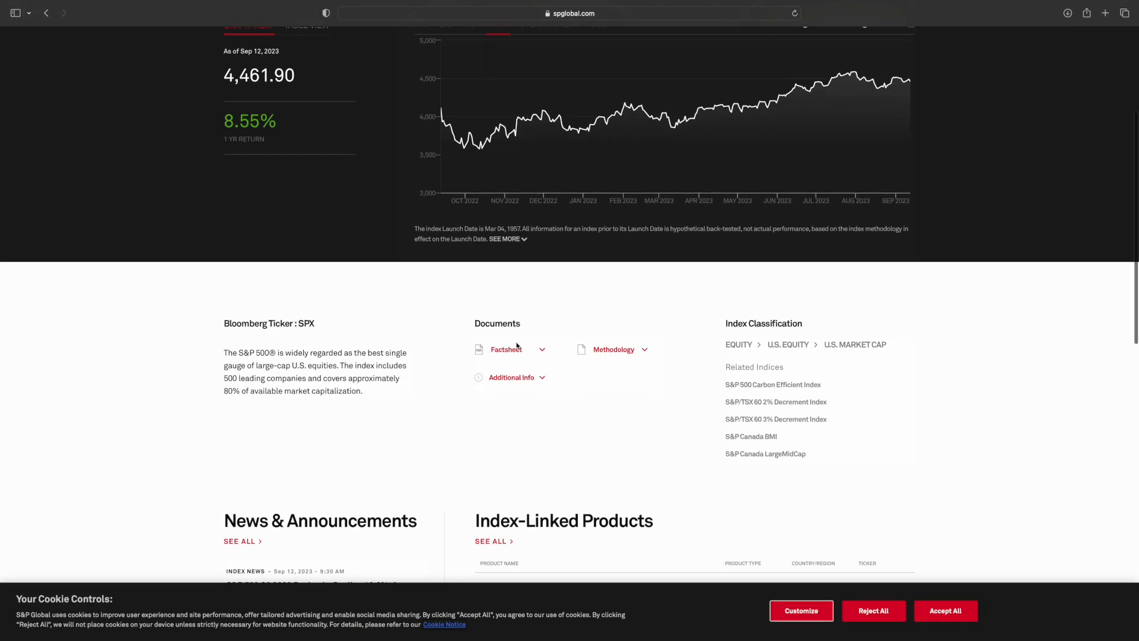
Step: View the S&P 500 chart for MTD, QTD, YTD, 1-, 3-, 5- and 10-year periods
scroll(up, 3)
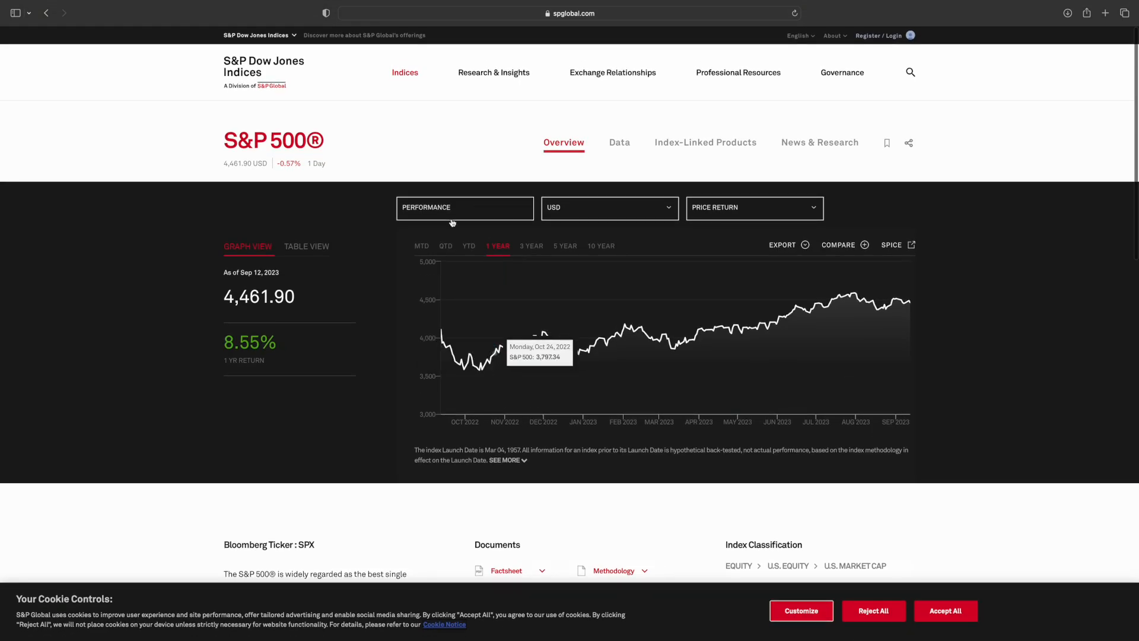
click(421, 246)
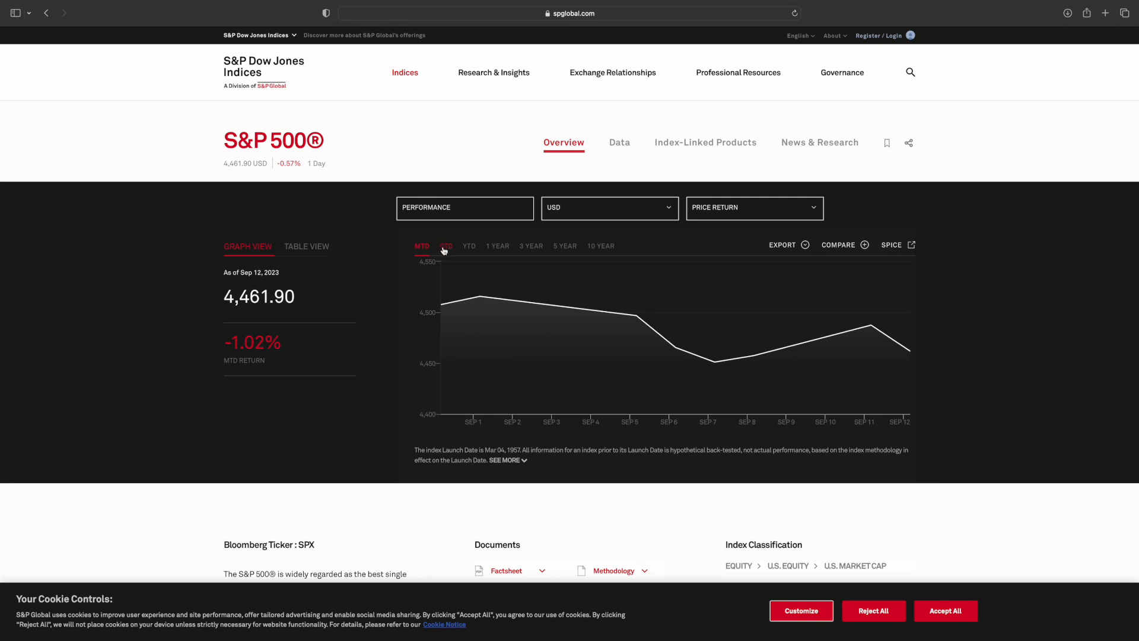
click(446, 246)
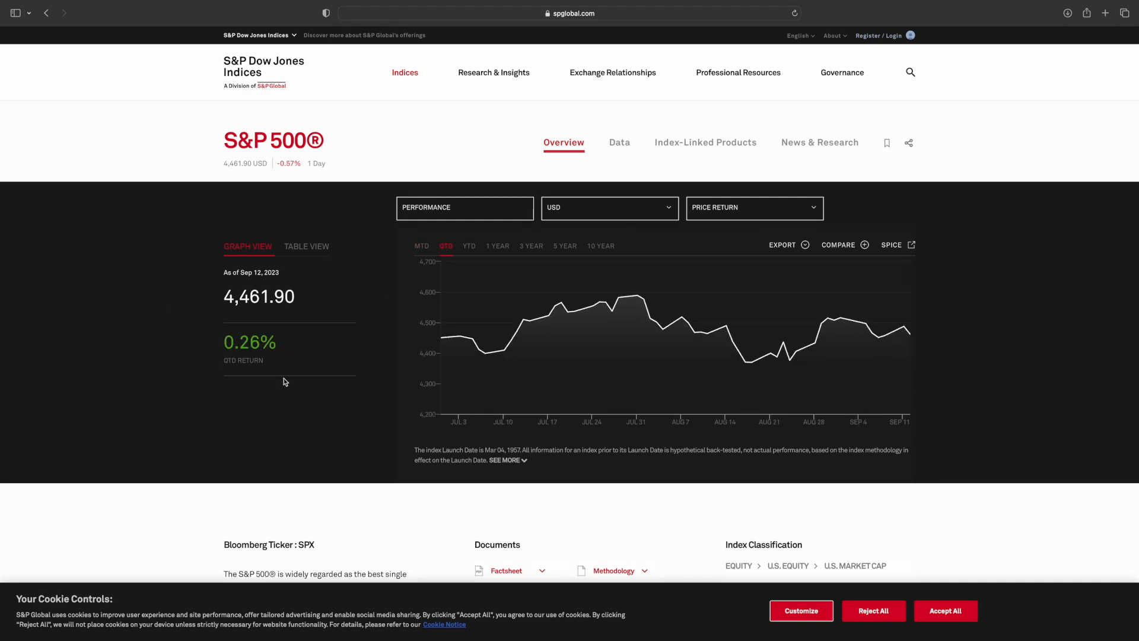
click(469, 246)
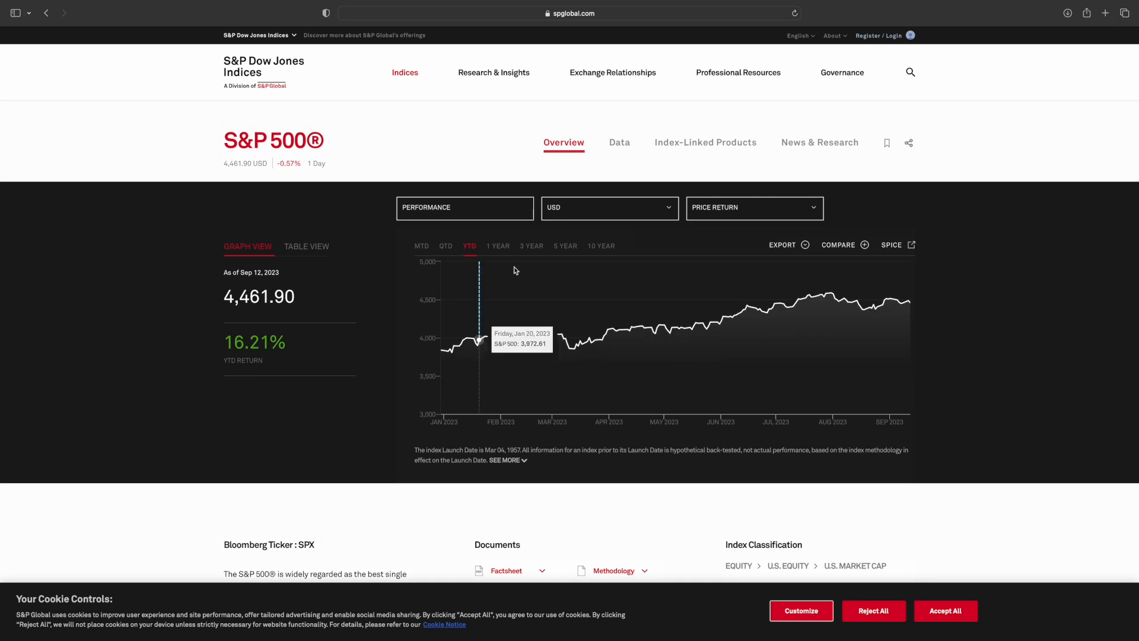
click(498, 245)
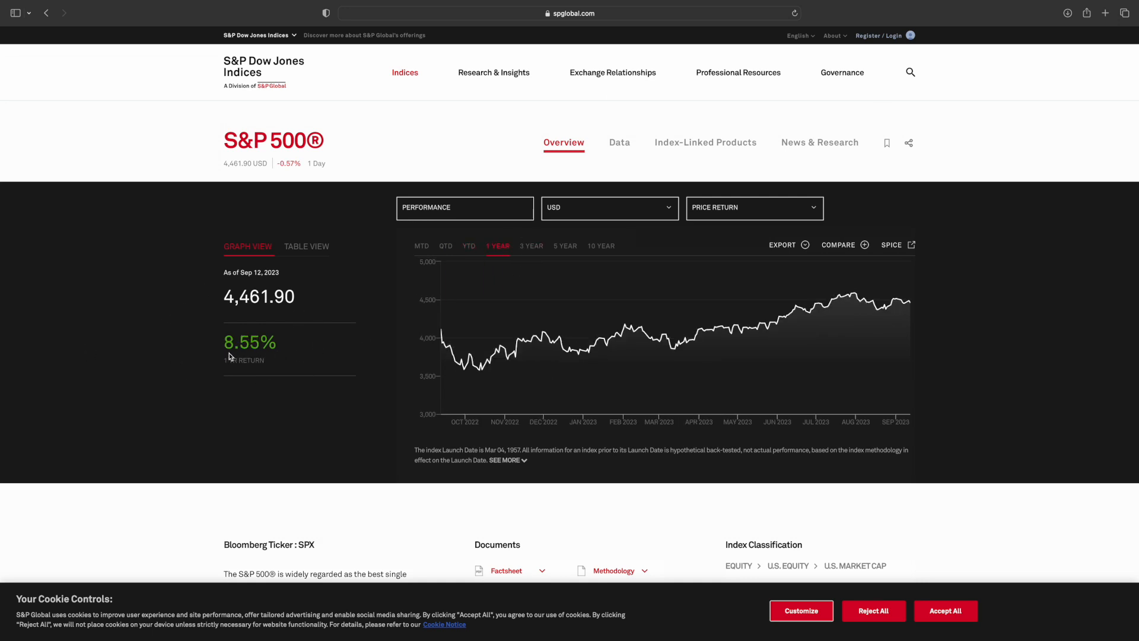
click(531, 246)
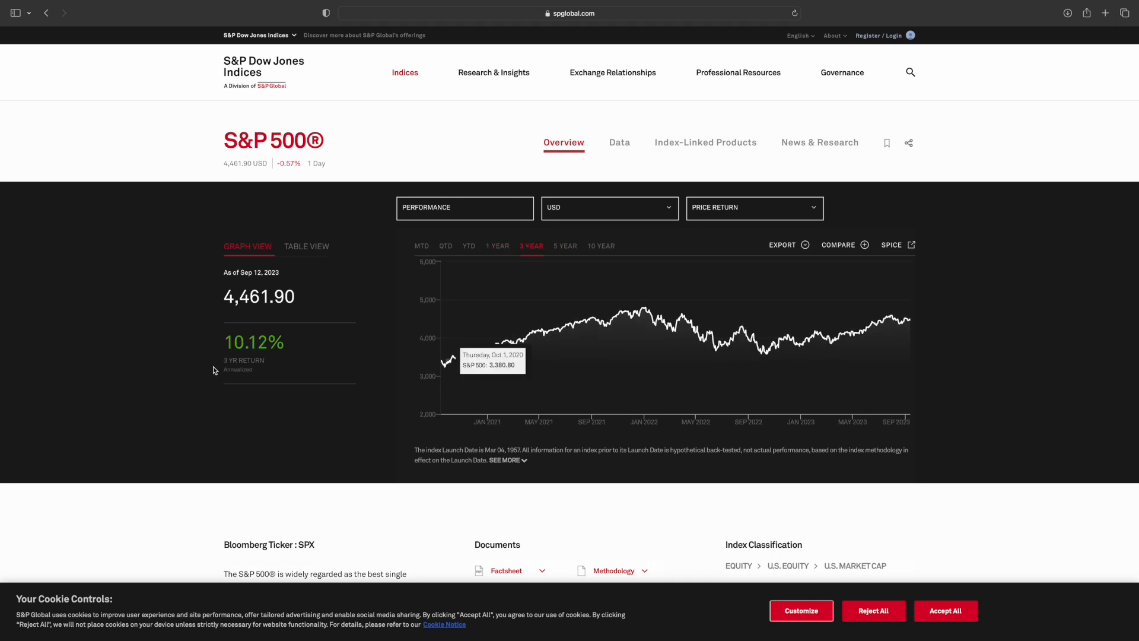
click(565, 246)
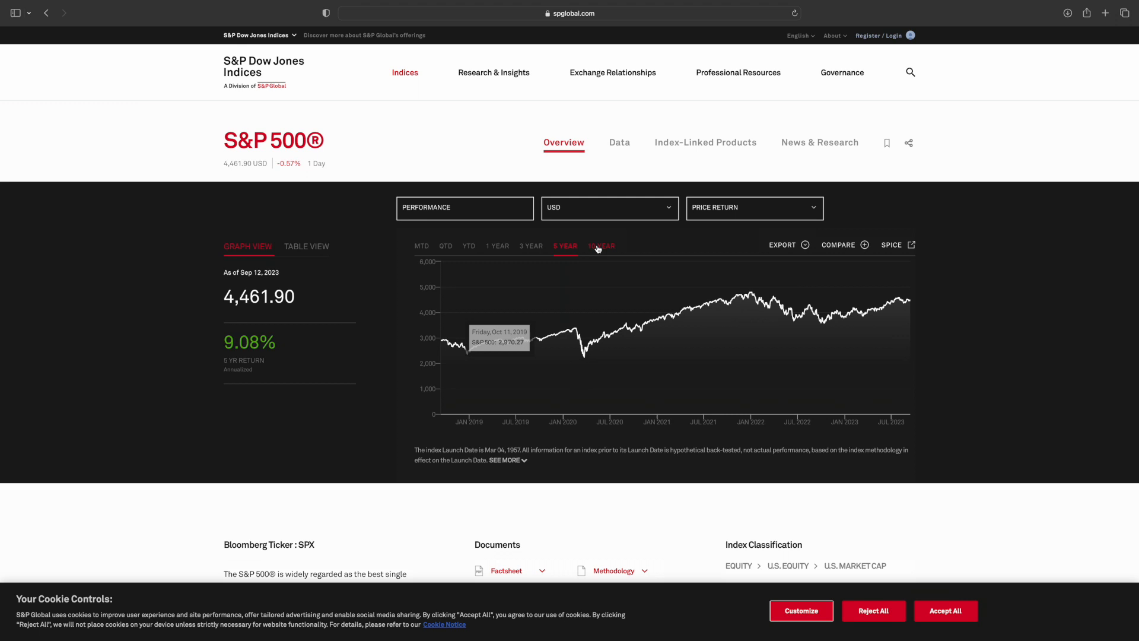
click(601, 245)
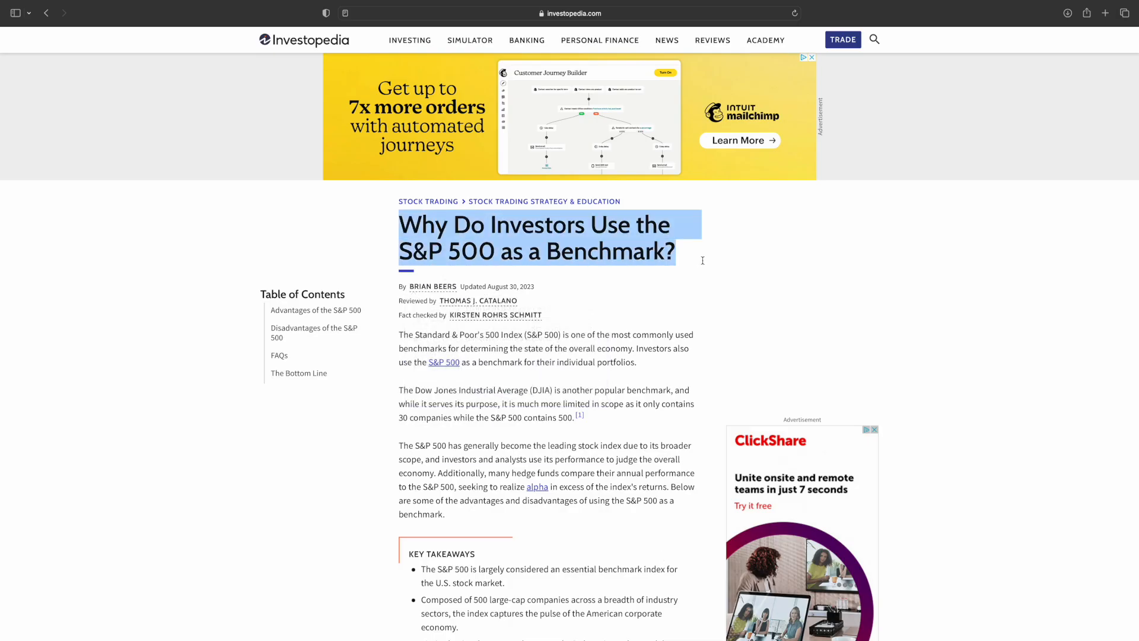
Step: Scroll Investopedia's benchmark article through 'Advantages of Using the S&P 500 as a Benchmark'
scroll(down, 3)
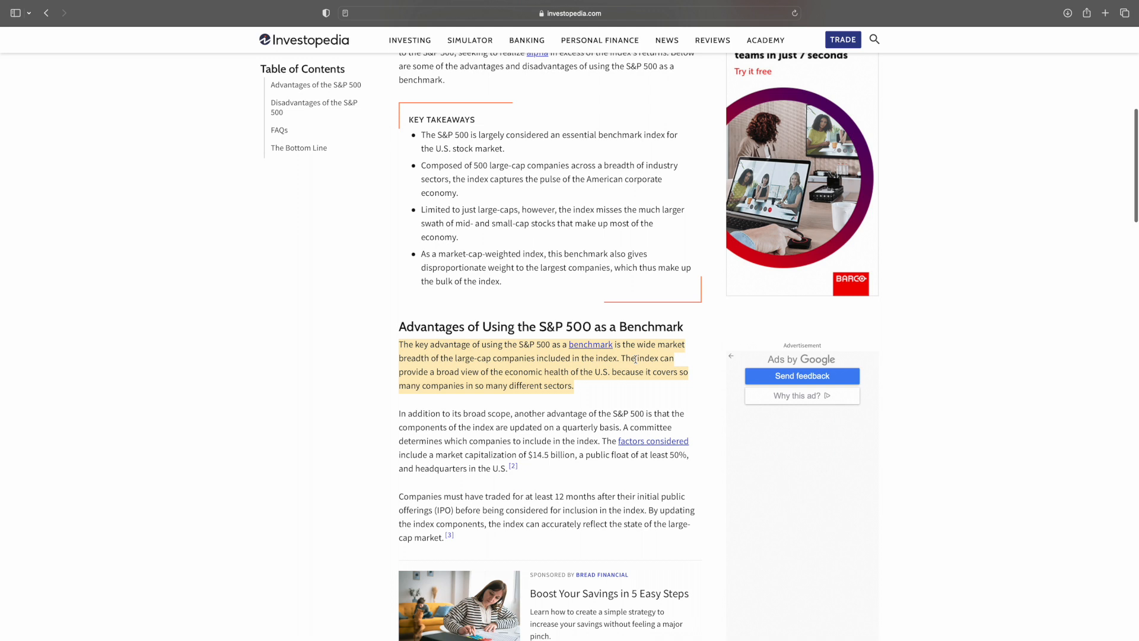
scroll(down, 3)
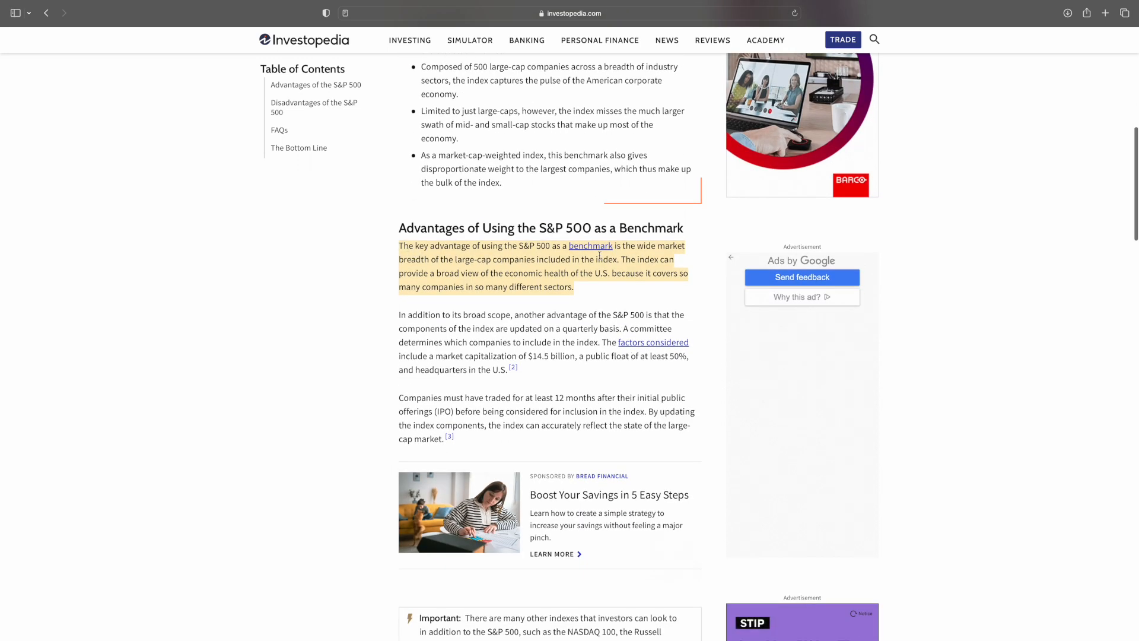
mouse_move(613, 282)
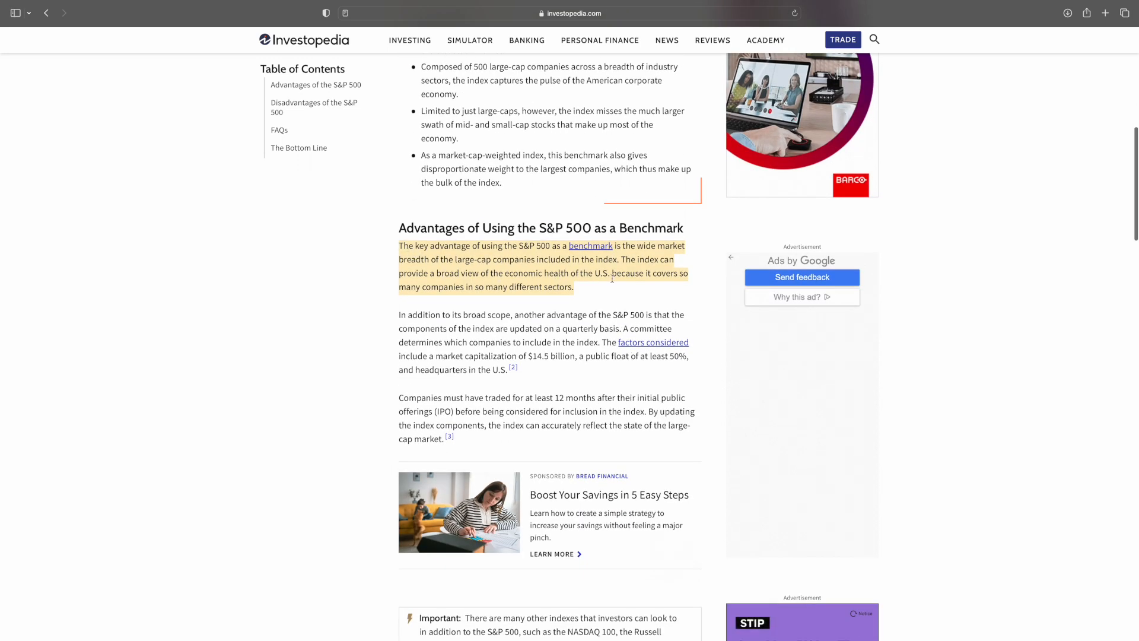
mouse_move(535, 312)
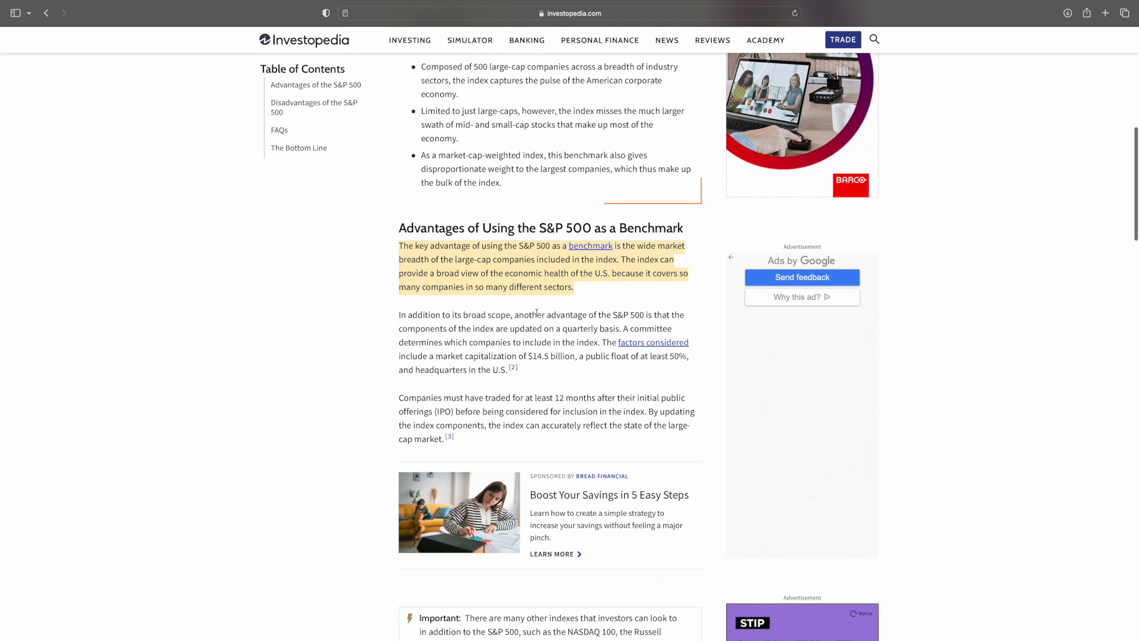
mouse_move(551, 347)
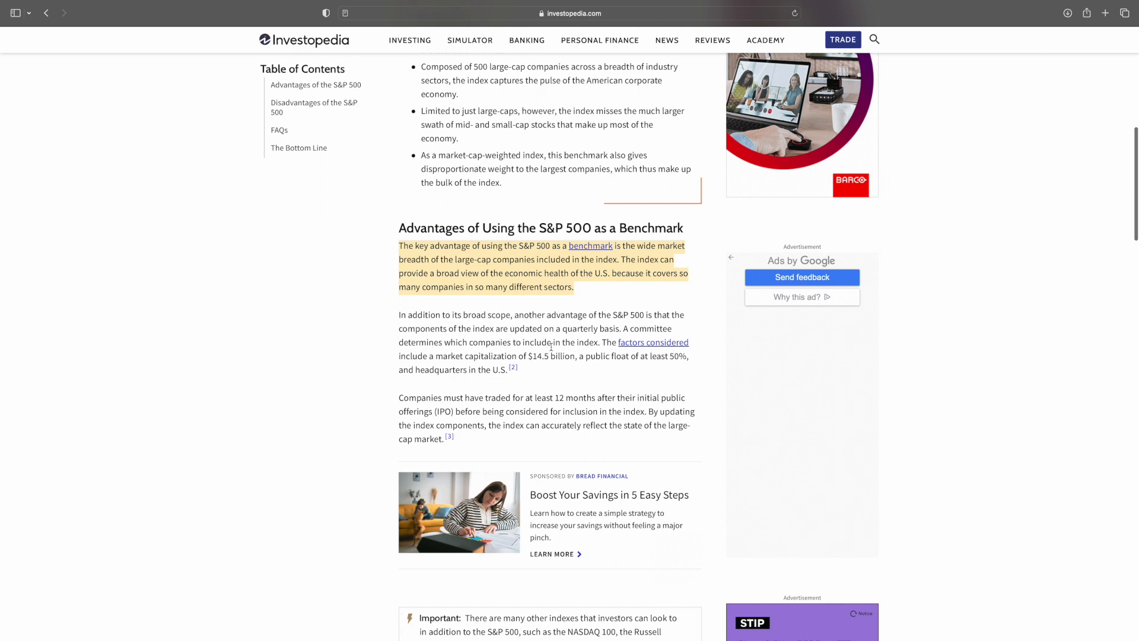
mouse_move(521, 388)
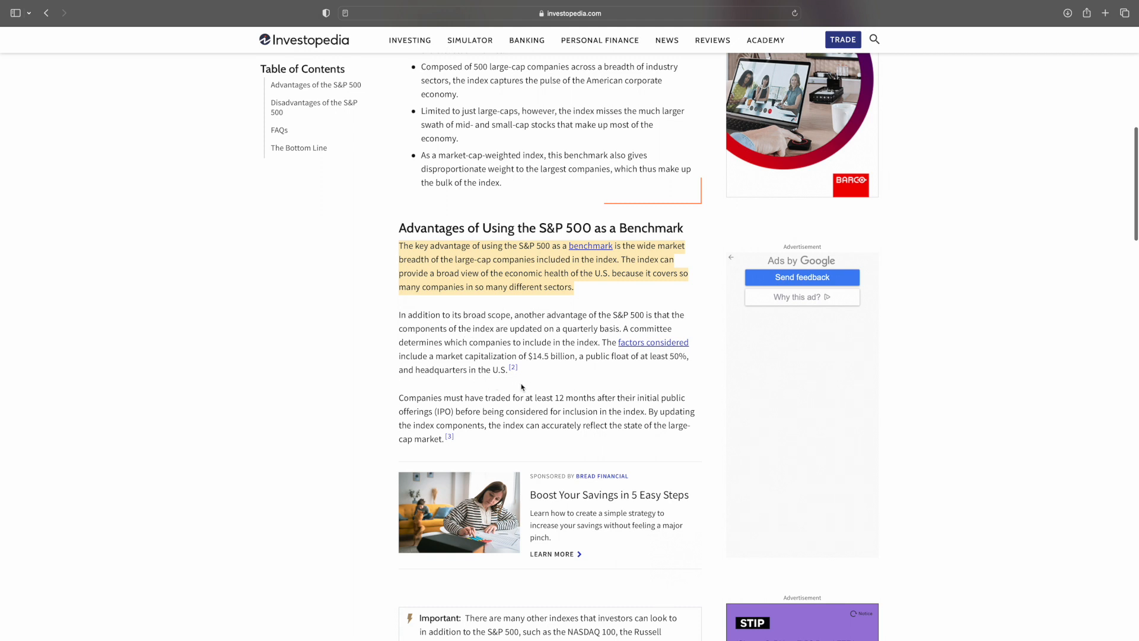
scroll(down, 3)
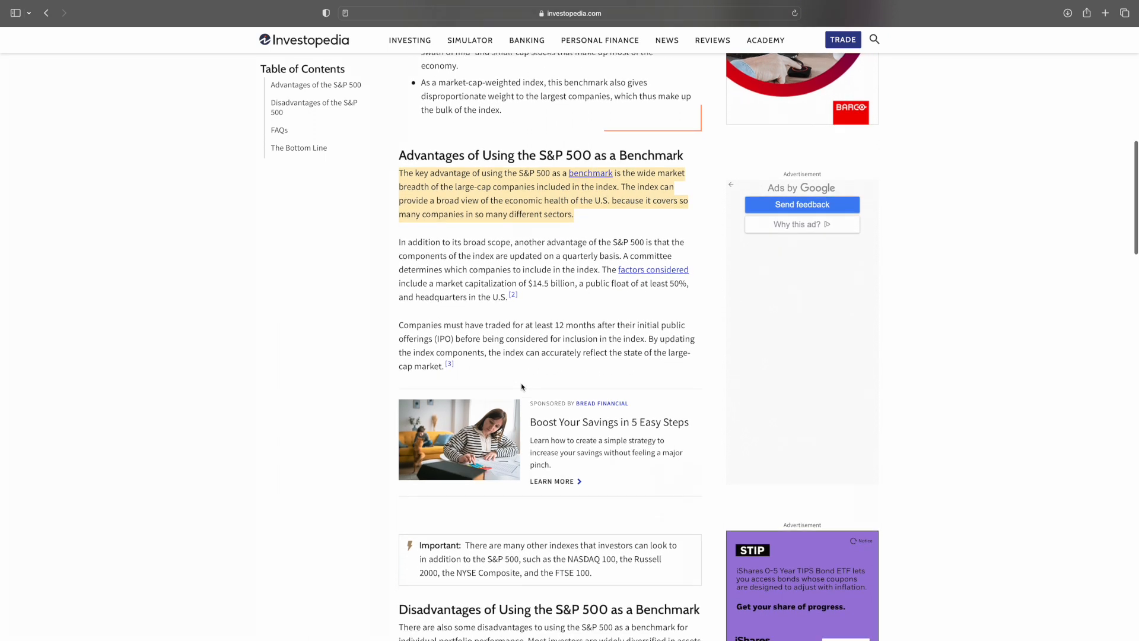